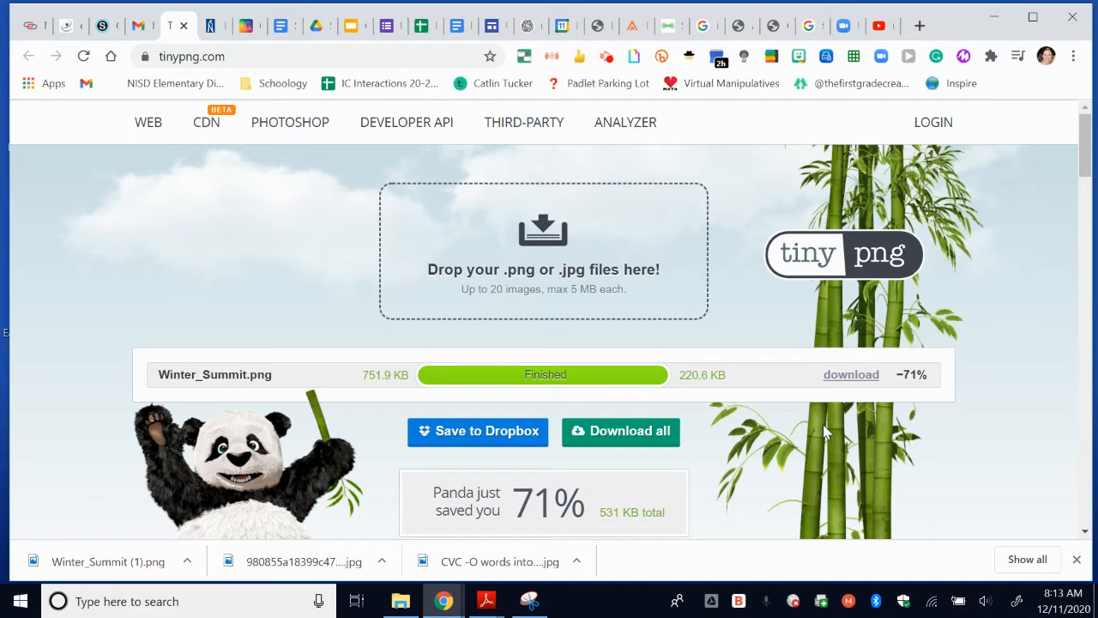
{"action": "mouse_move", "coordinate": [381, 185]}
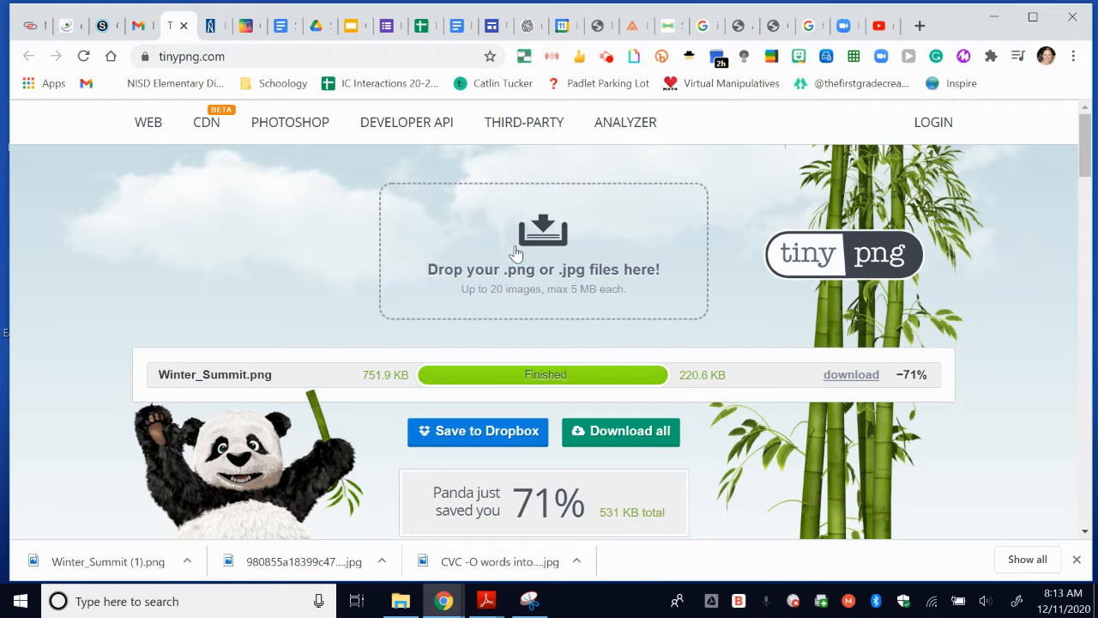
{"action": "mouse_move", "coordinate": [518, 278]}
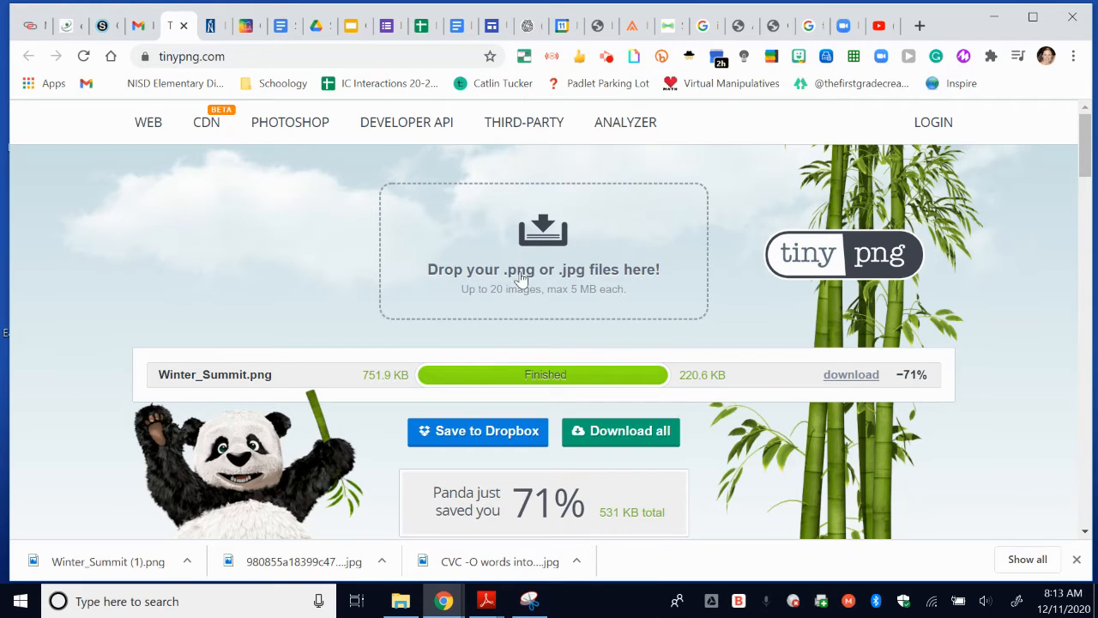
{"action": "mouse_move", "coordinate": [473, 285]}
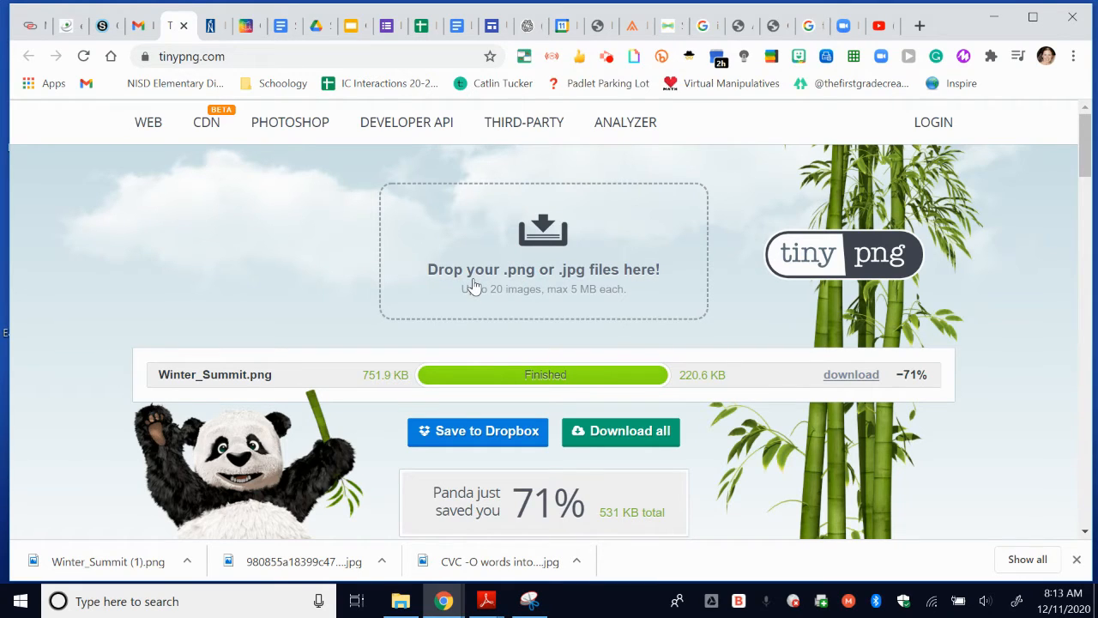
{"action": "mouse_move", "coordinate": [278, 447]}
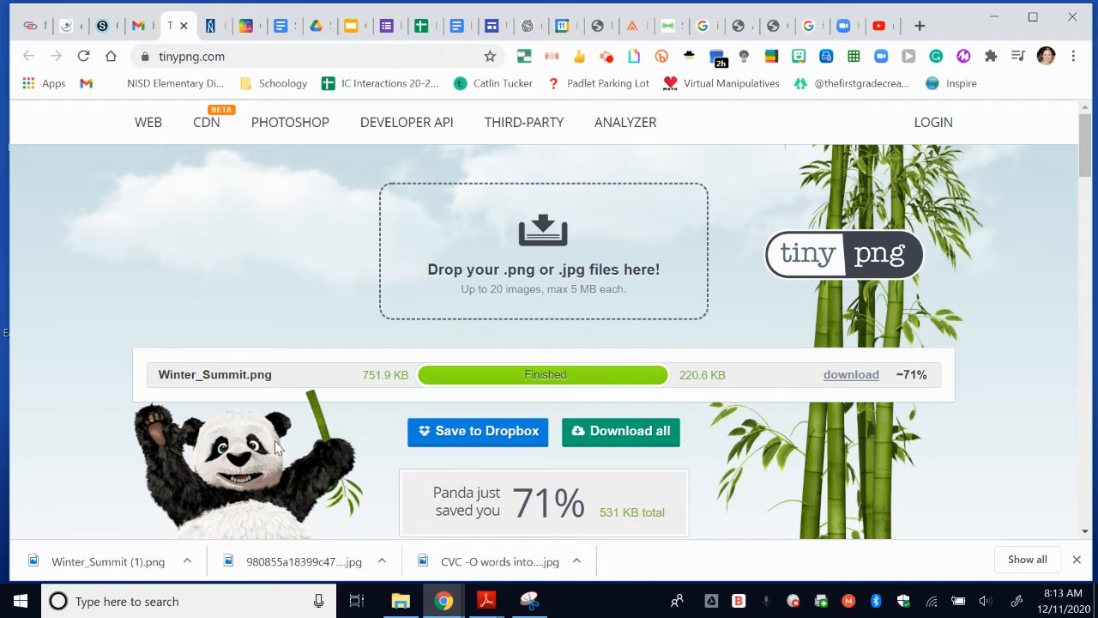
{"action": "mouse_move", "coordinate": [467, 317]}
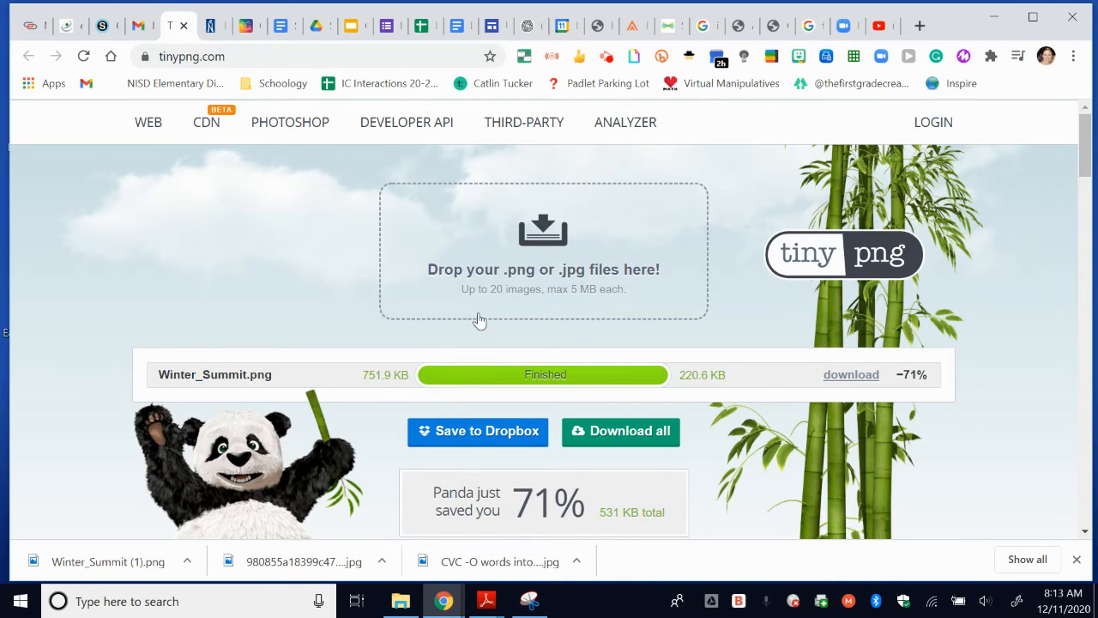
{"action": "mouse_move", "coordinate": [522, 324]}
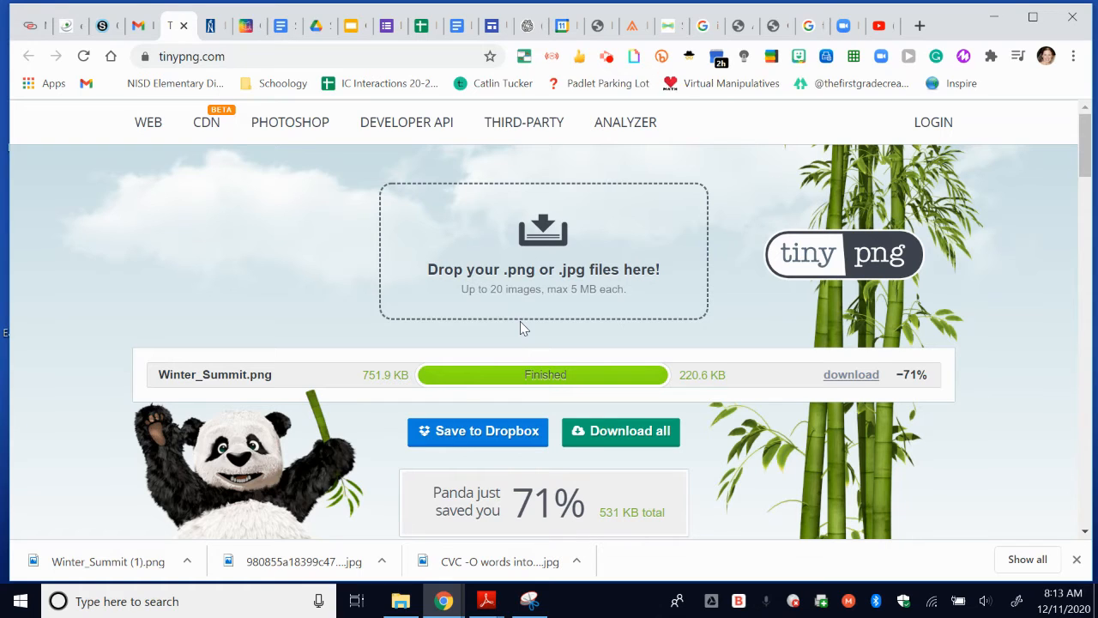
{"action": "mouse_move", "coordinate": [556, 314]}
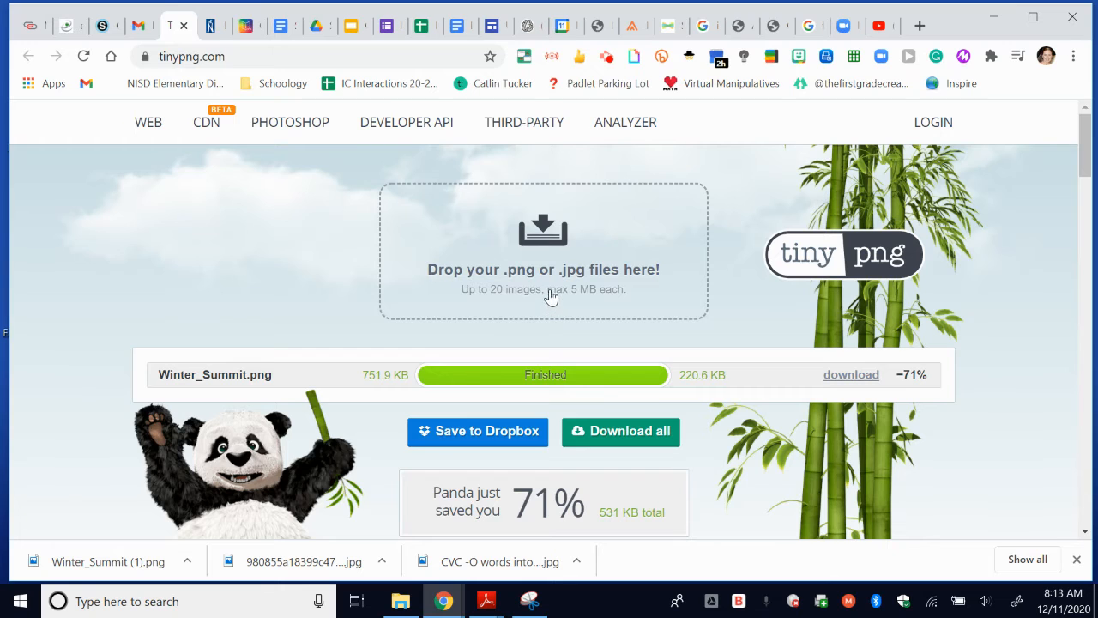
{"action": "mouse_move", "coordinate": [558, 260]}
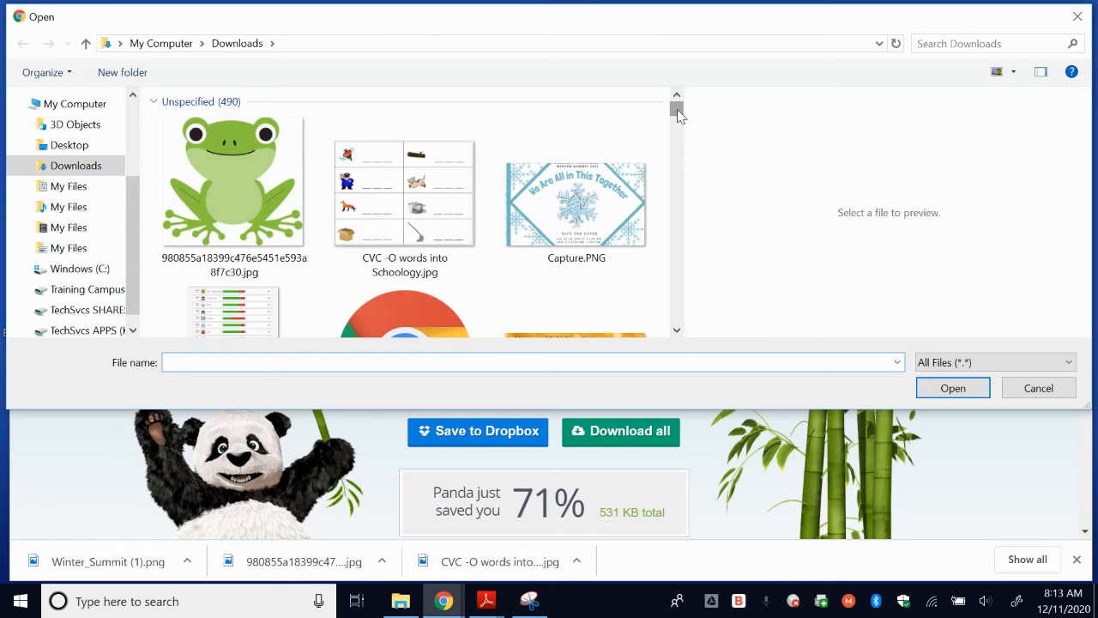
Upload Winter_Summit.png from Downloads so TinyPNG compresses it from 751.9 KB to 220.6 KB
{"action": "scroll", "scroll_direction": "down", "scroll_amount": 3}
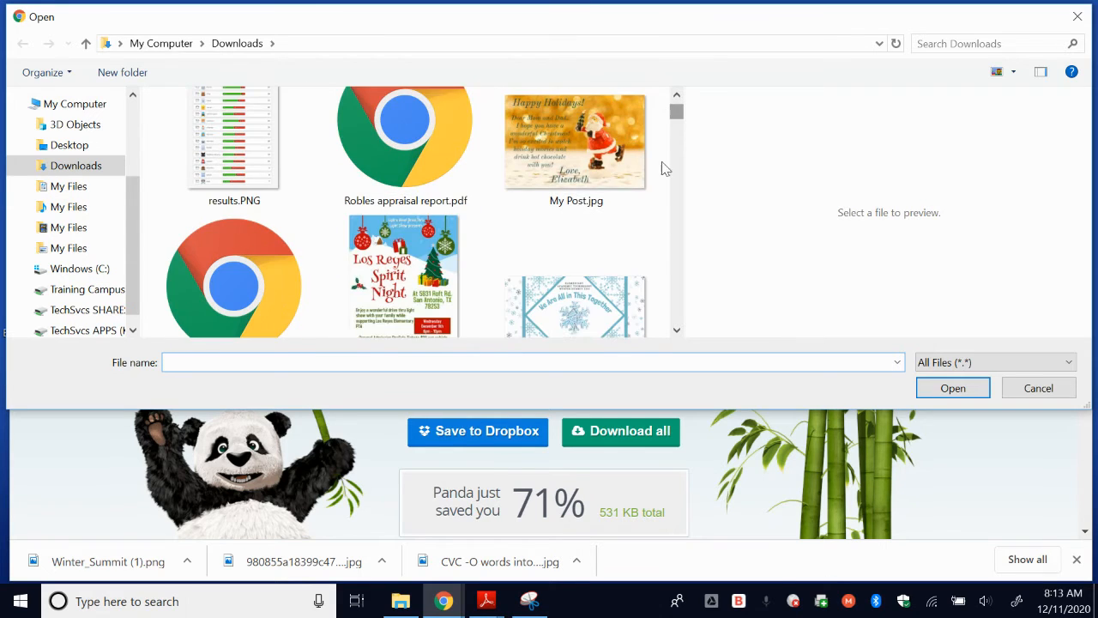
{"action": "left_click", "coordinate": [577, 257]}
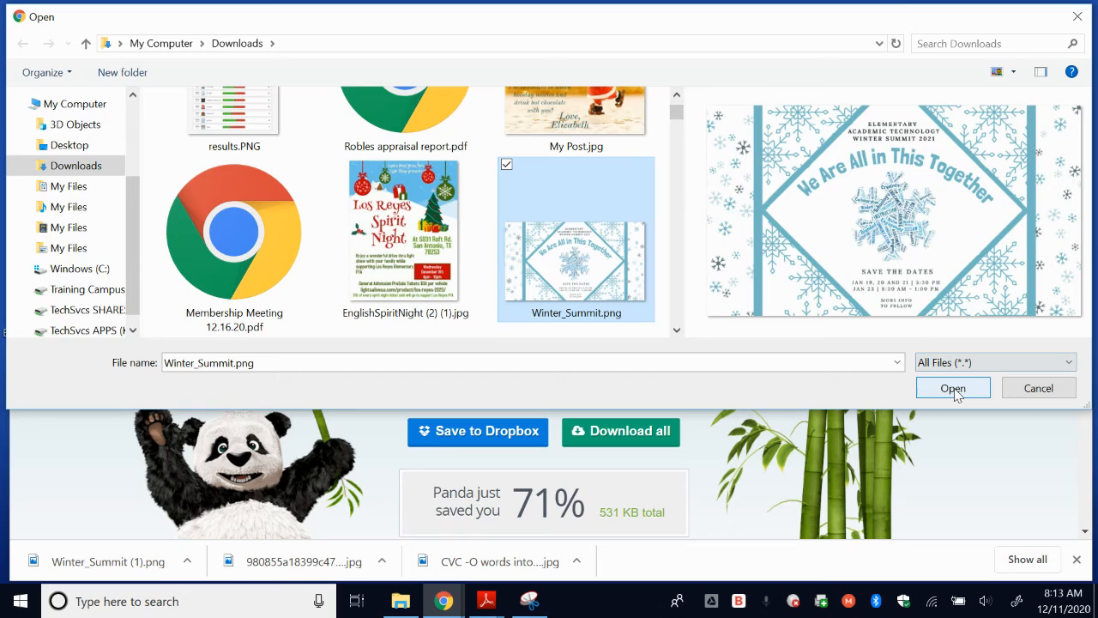
{"action": "left_click", "coordinate": [953, 388]}
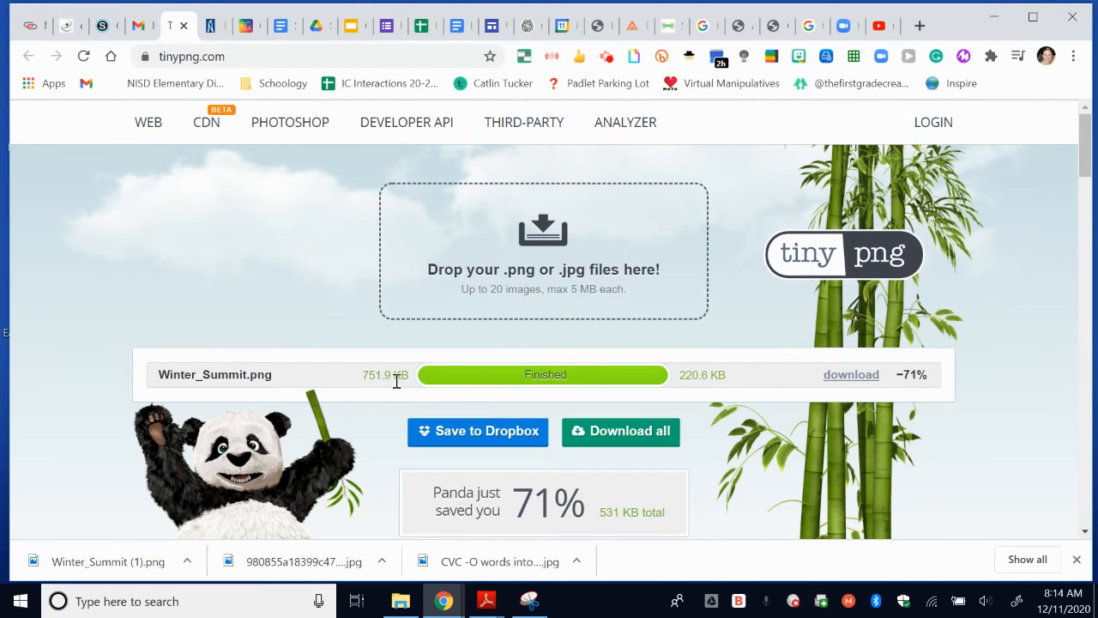
{"action": "mouse_move", "coordinate": [374, 391]}
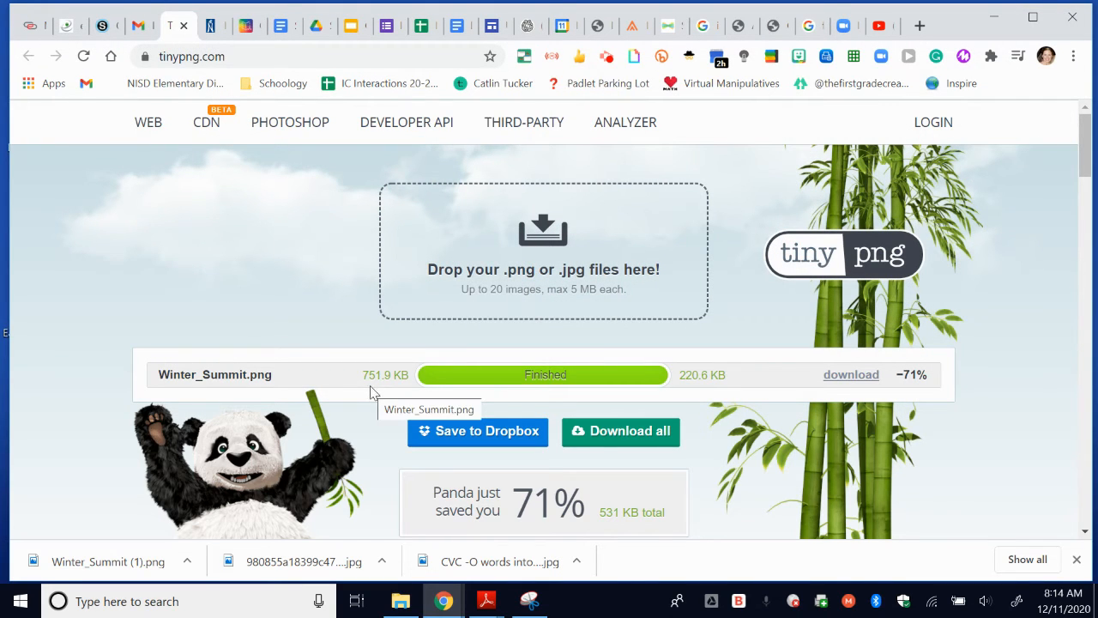
{"action": "mouse_move", "coordinate": [398, 393]}
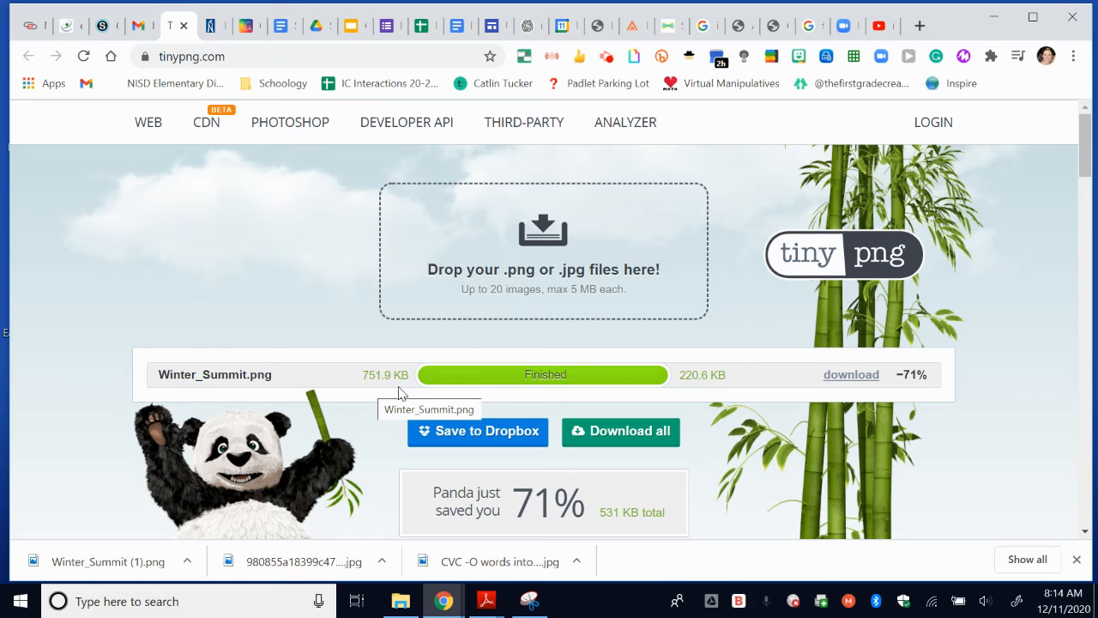
{"action": "mouse_move", "coordinate": [694, 381]}
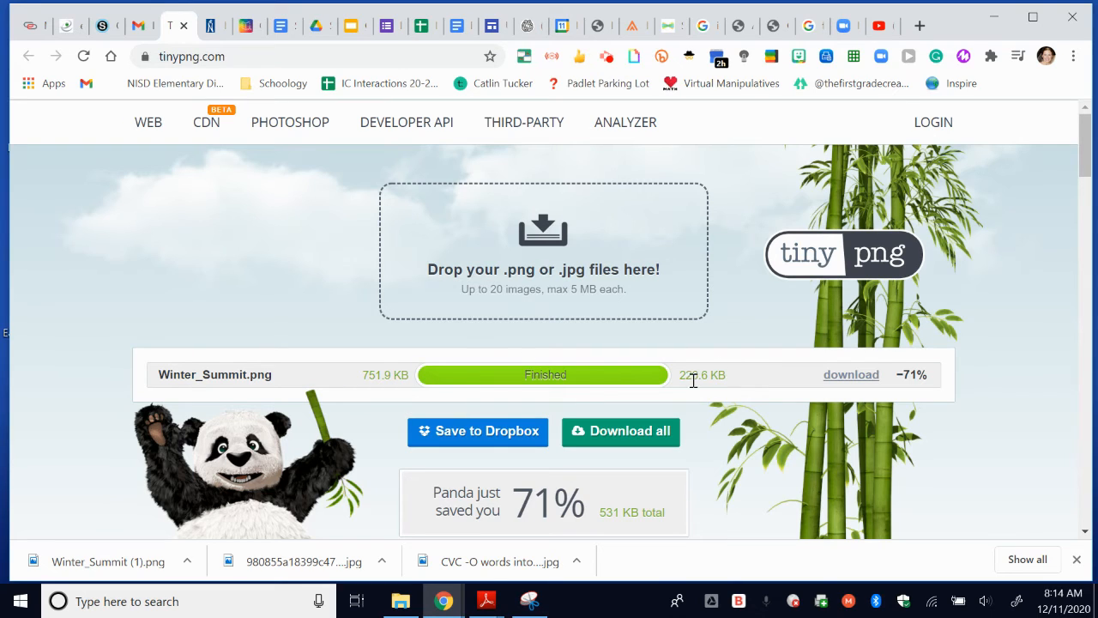
{"action": "mouse_move", "coordinate": [719, 377]}
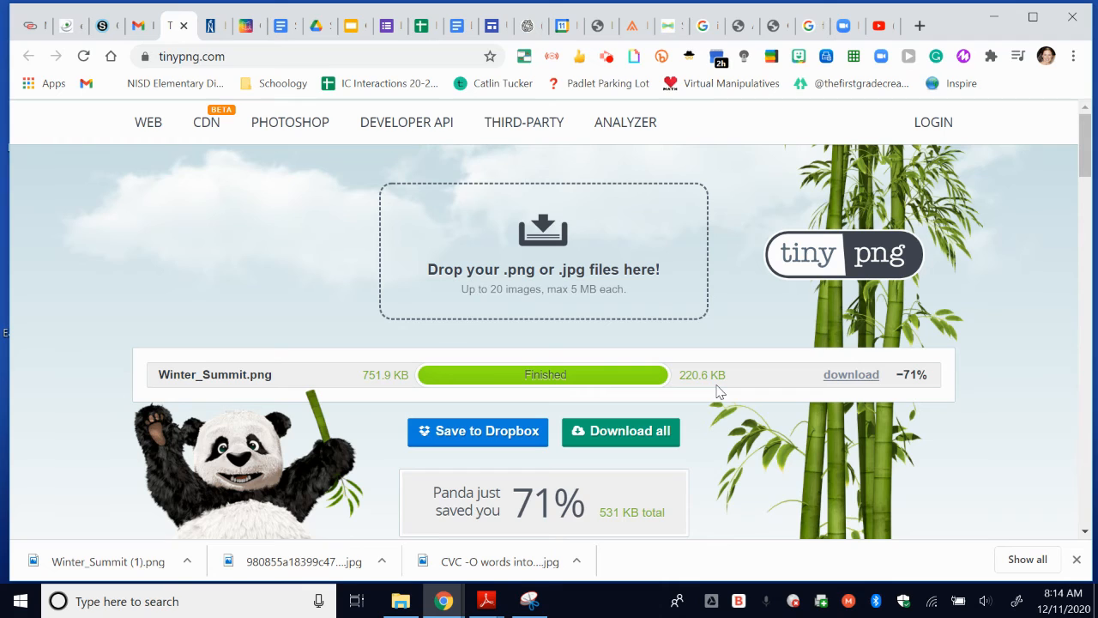
{"action": "mouse_move", "coordinate": [865, 374]}
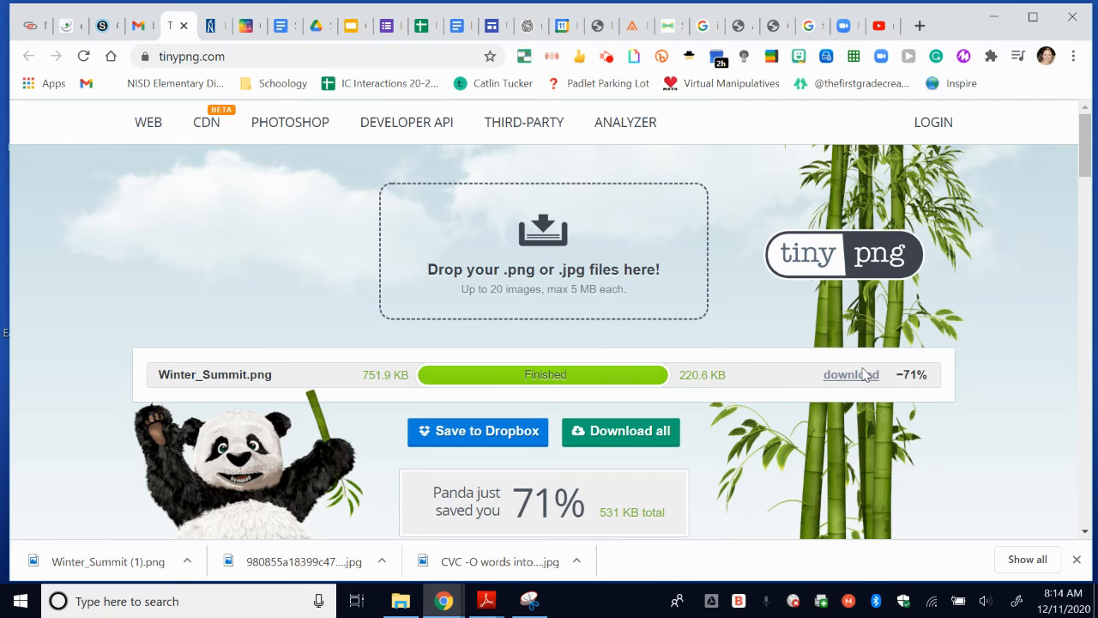
Download the compressed Winter_Summit.png from its results row into the browser's downloads
{"action": "left_click", "coordinate": [851, 374]}
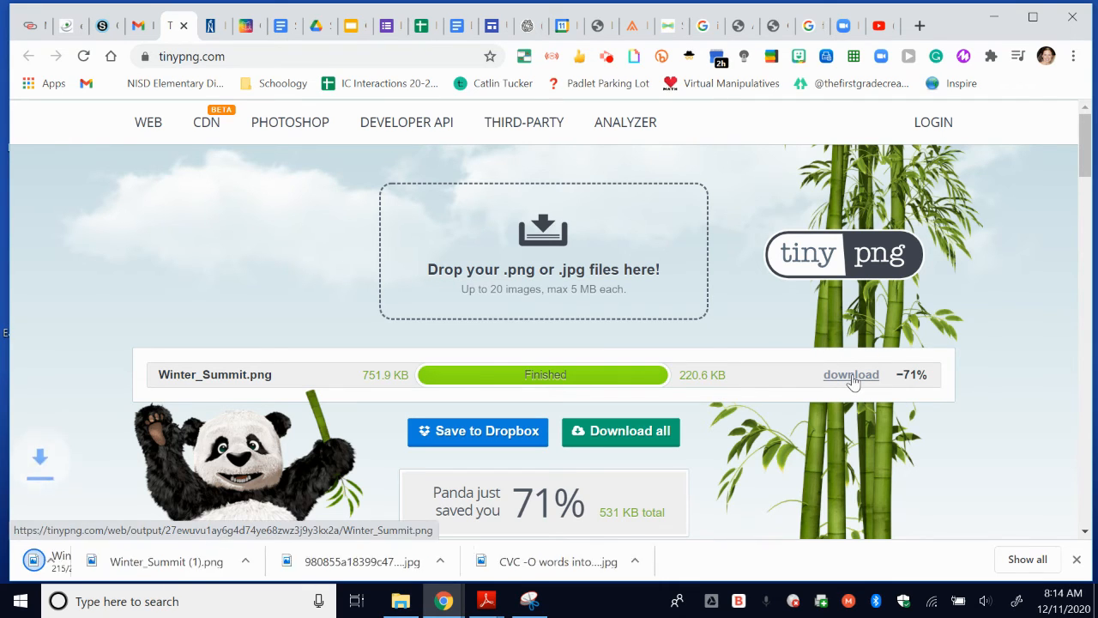
{"action": "left_click", "coordinate": [851, 374]}
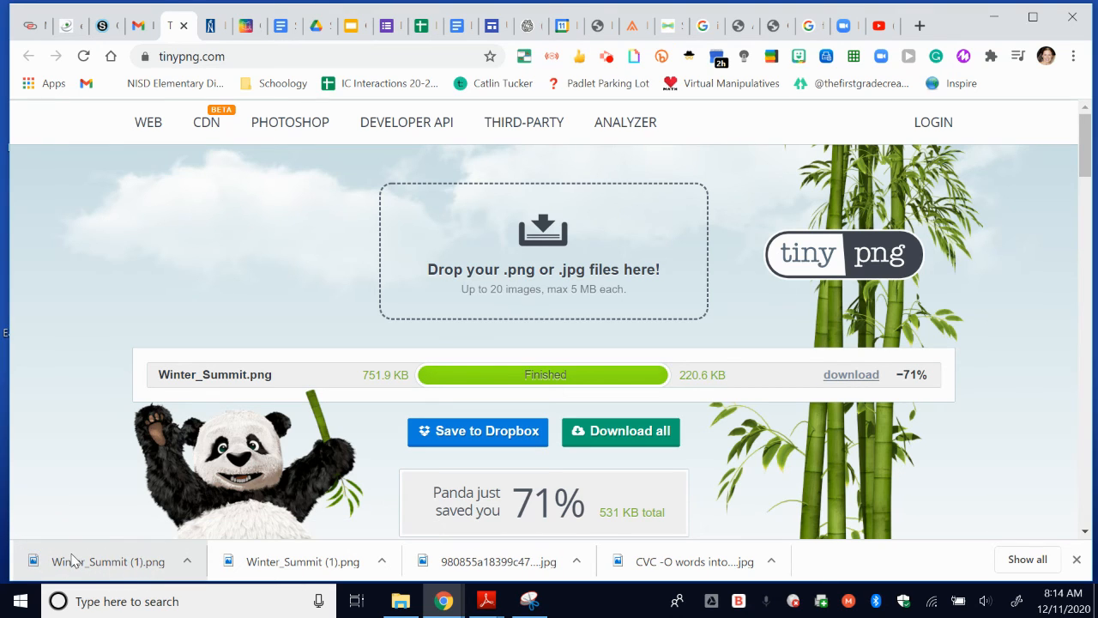
{"action": "mouse_move", "coordinate": [107, 561]}
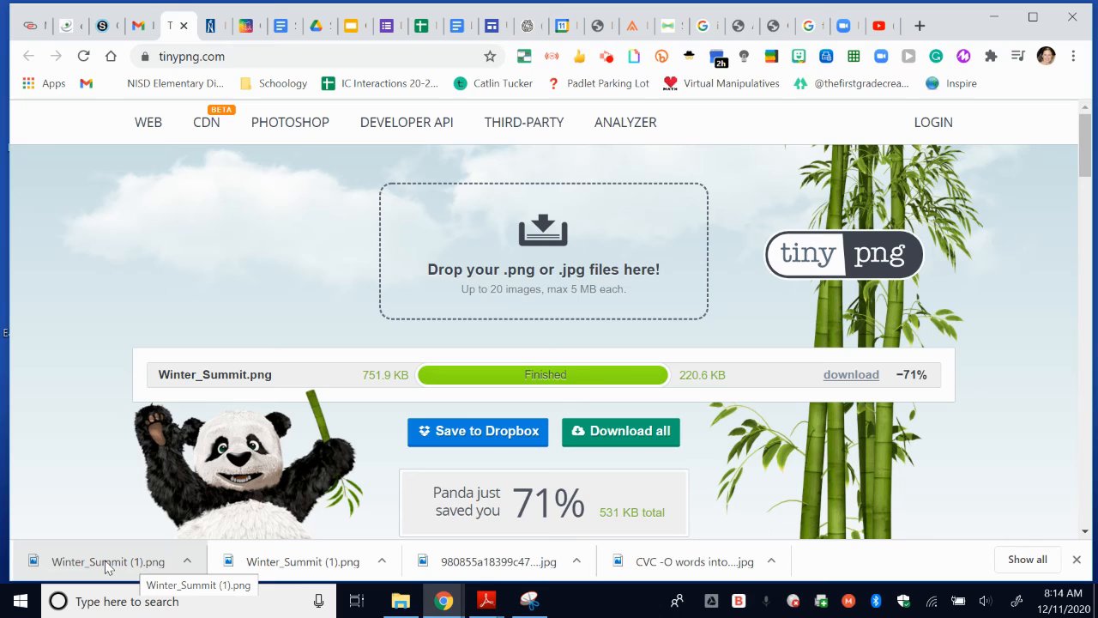